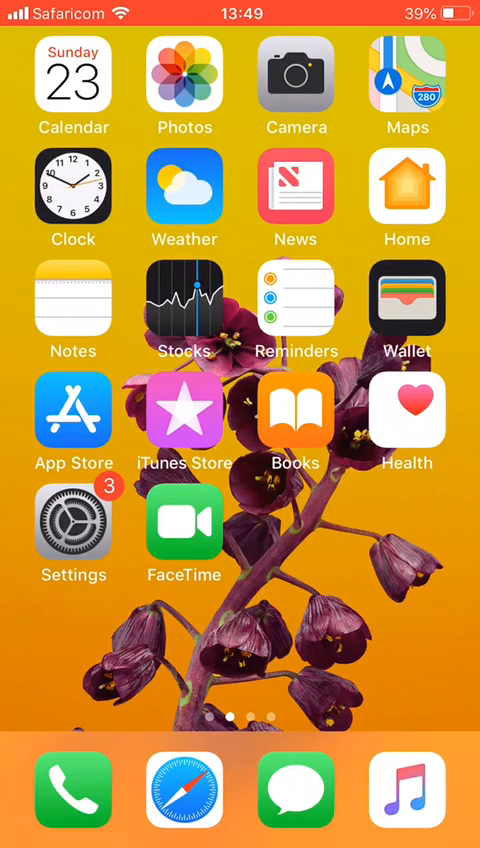
Open Settings and scroll down the list to reach the Phone entry
left_click(73, 522)
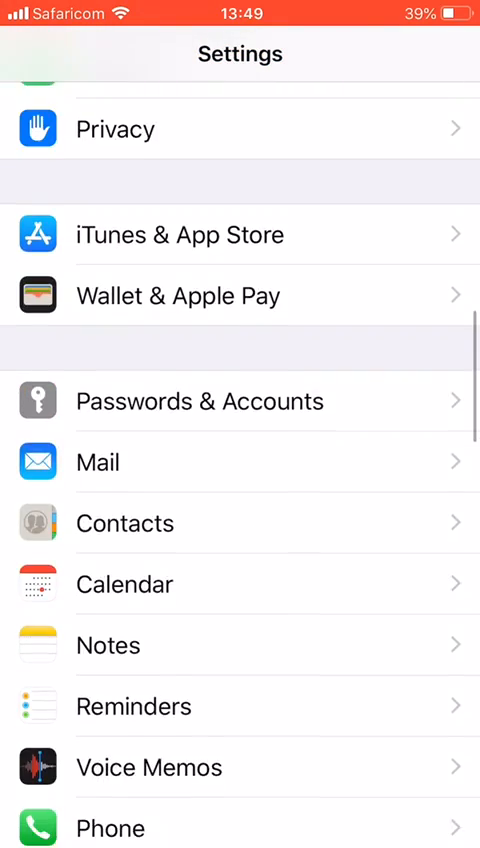
scroll("down", 3)
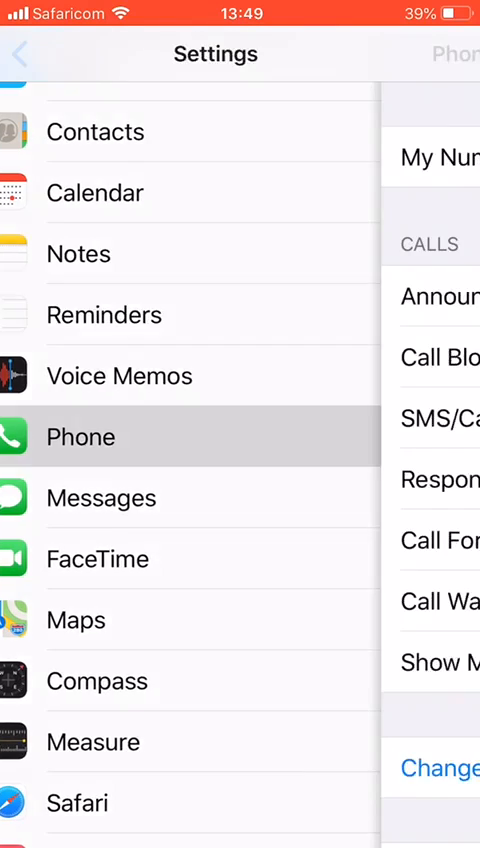
Open Phone settings, browse its Calls options, then return to the main Settings list
left_click(81, 437)
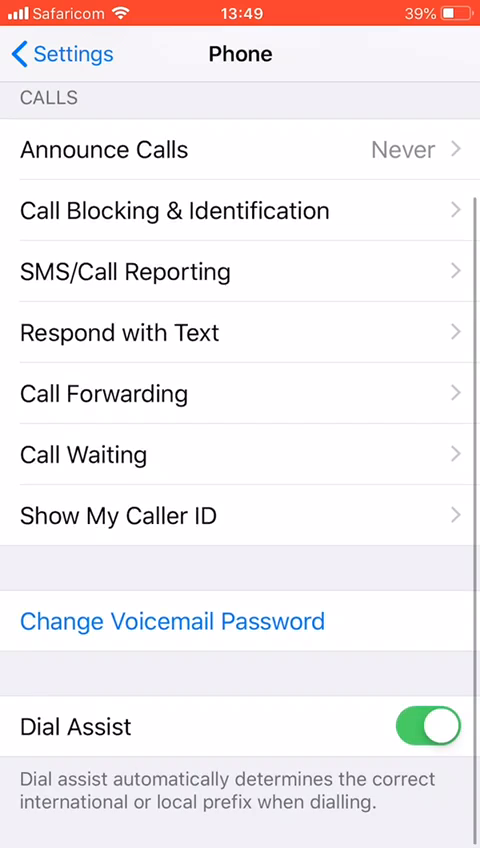
scroll("down", 3)
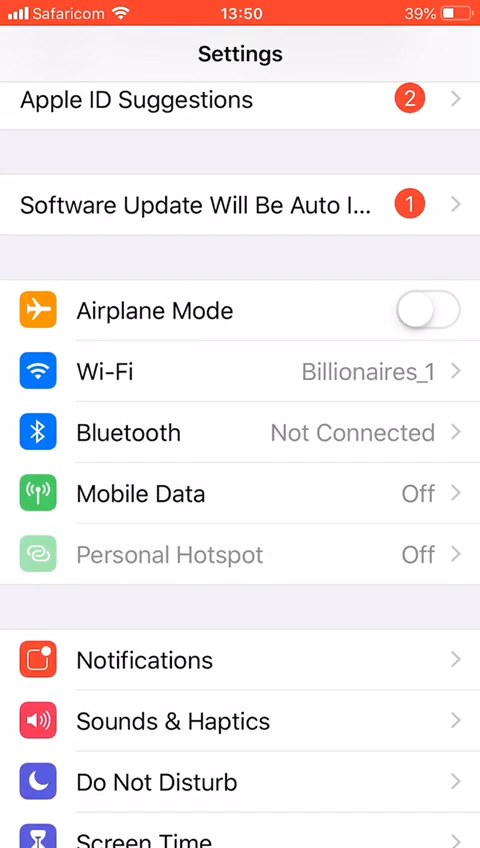
Open Mobile Data and scroll to the Safaricom SIM PIN and SIM Applications entries
left_click(140, 494)
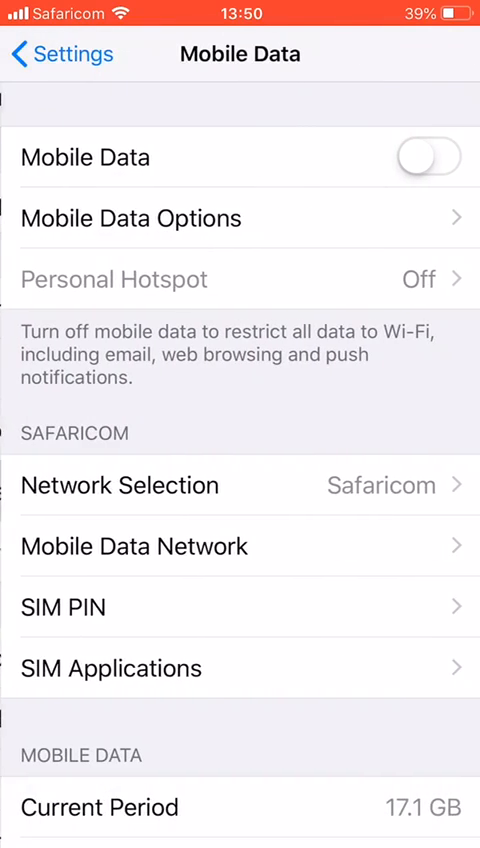
left_click(120, 668)
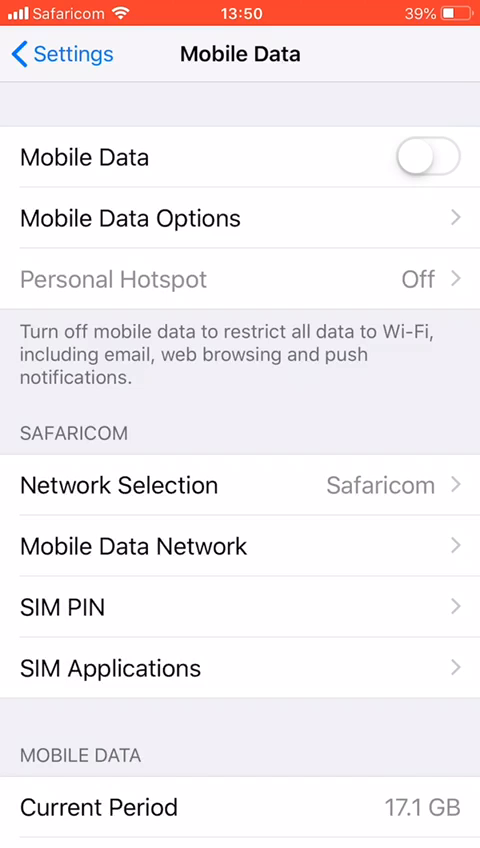
scroll("down", 3)
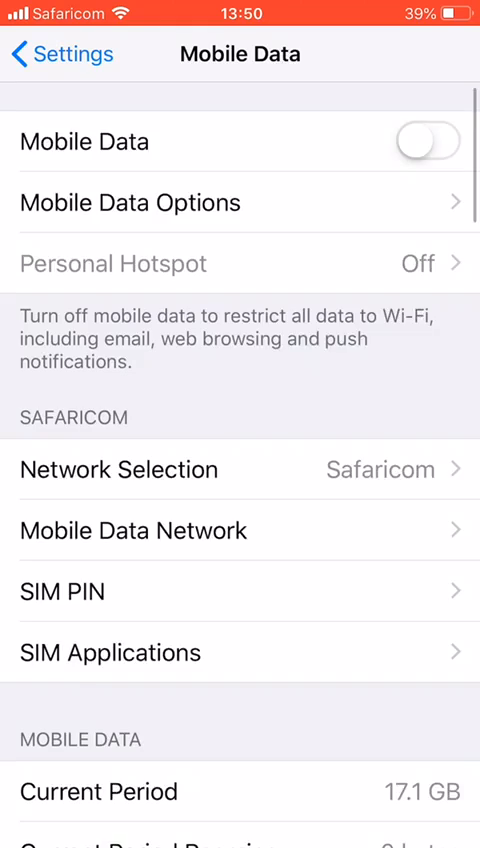